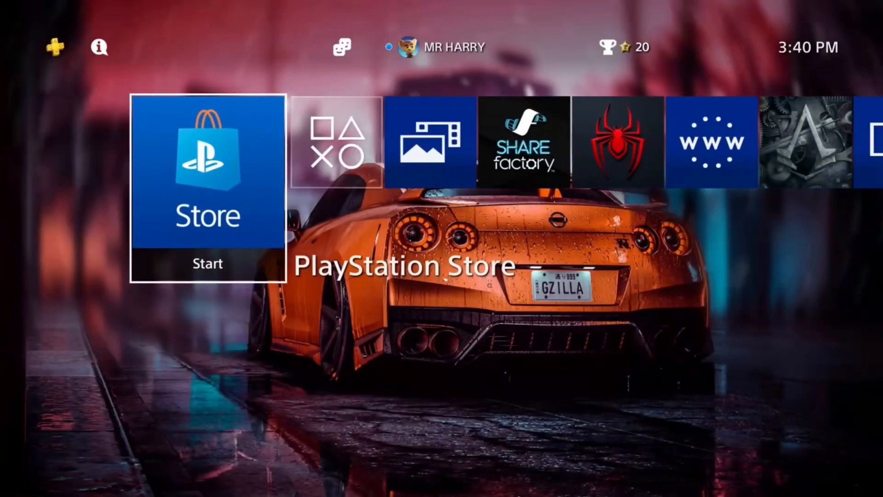
Navigate the home screen function area and enter the Settings menu.
scroll("right", 3)
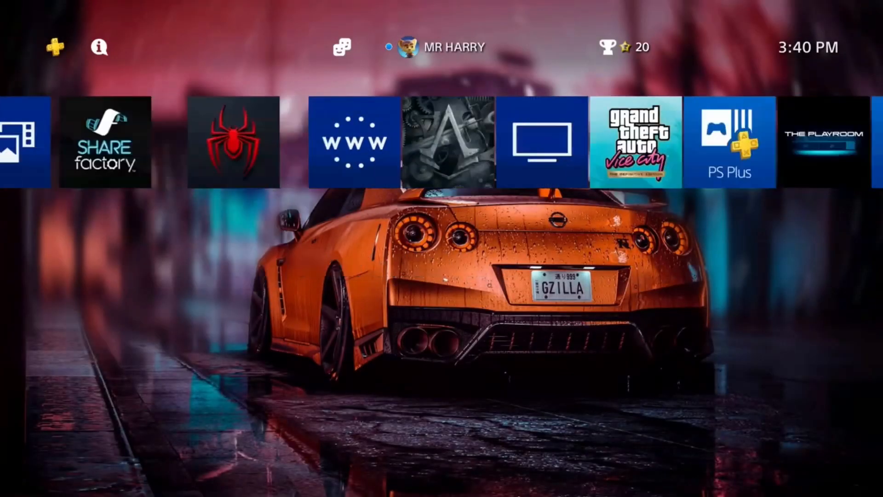
scroll("right", 3)
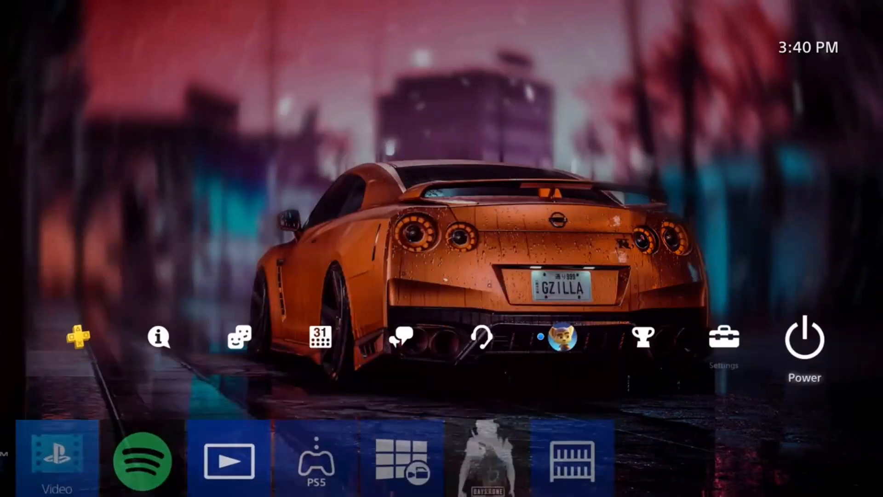
left_click(726, 337)
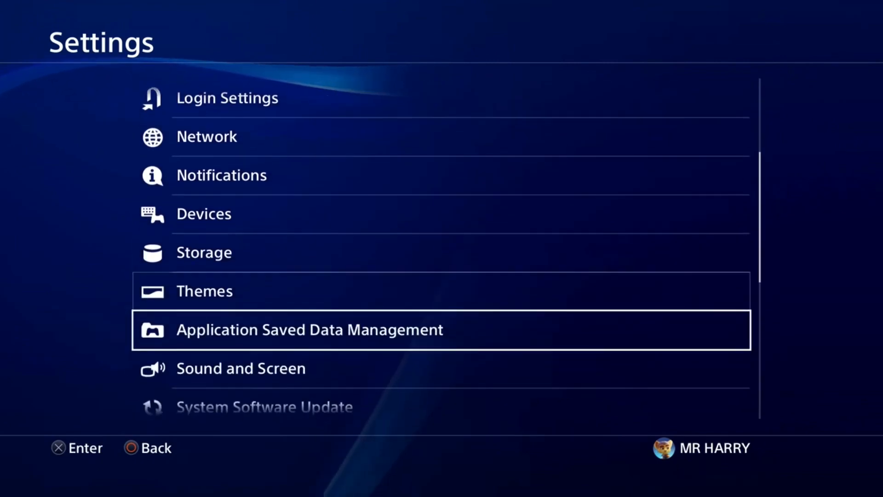
Within Sound and Screen, review Audio Output Settings unchanged and turn System Music off.
left_click(240, 368)
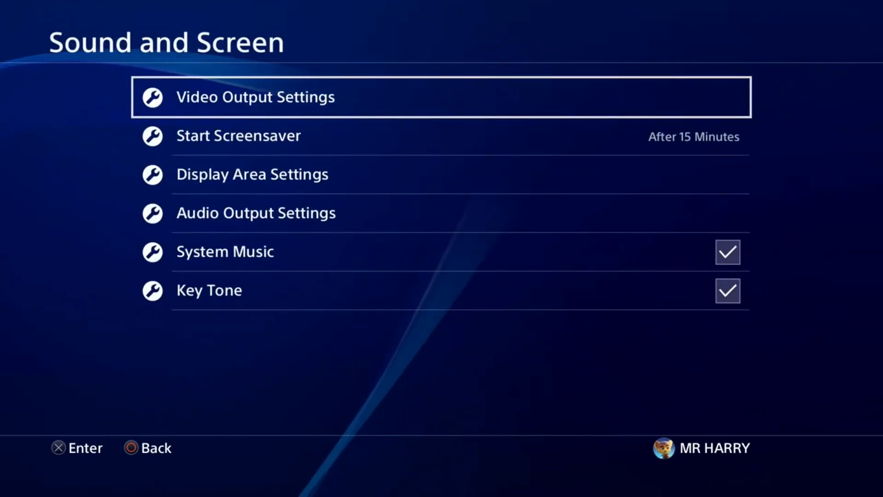
key("down")
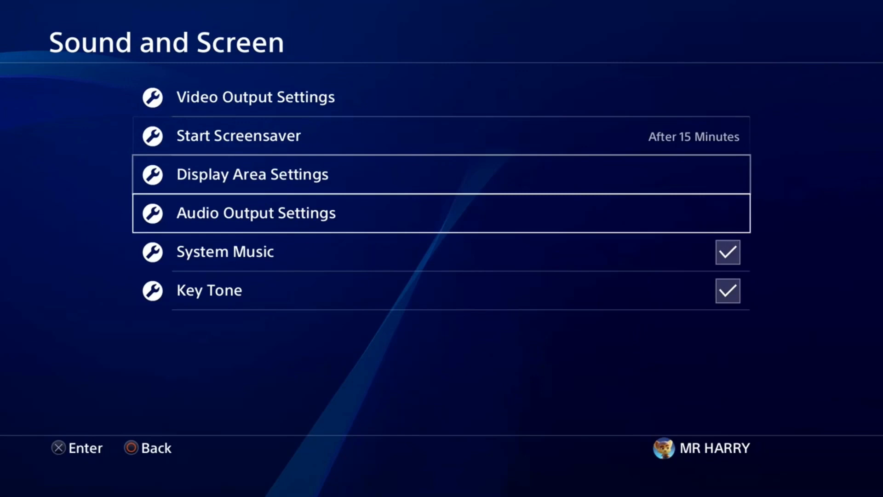
left_click(255, 212)
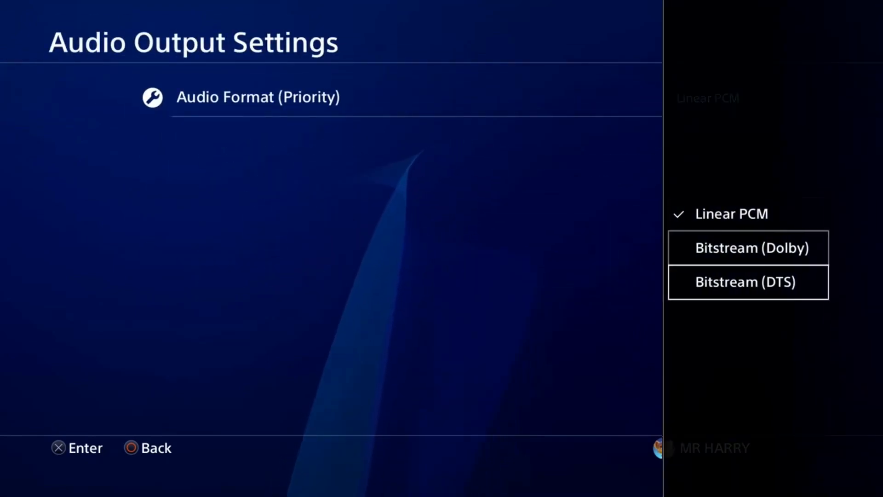
key("Back")
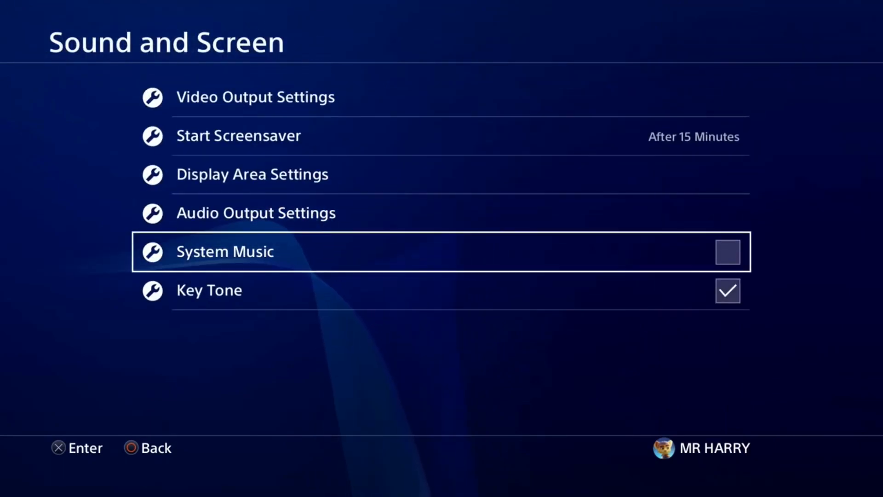
left_click(727, 252)
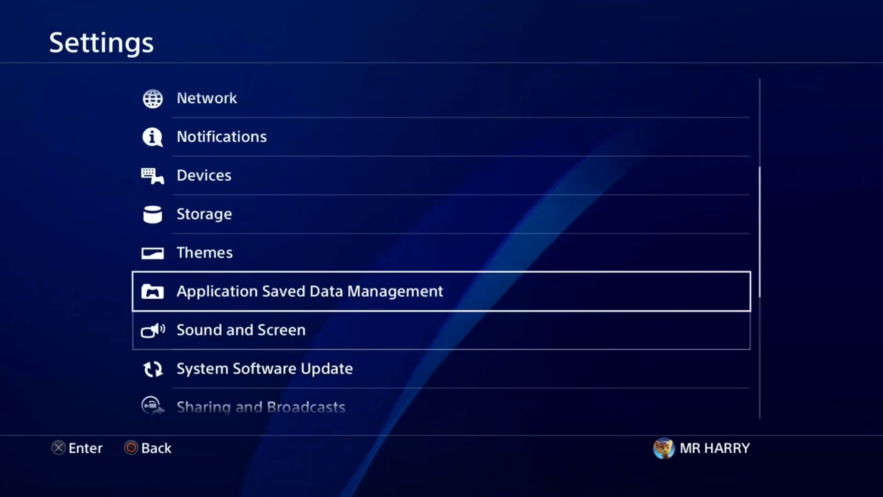
Under Devices > Audio Devices, lower Volume Control (Headphones) and show Output to Headphones choices.
left_click(203, 175)
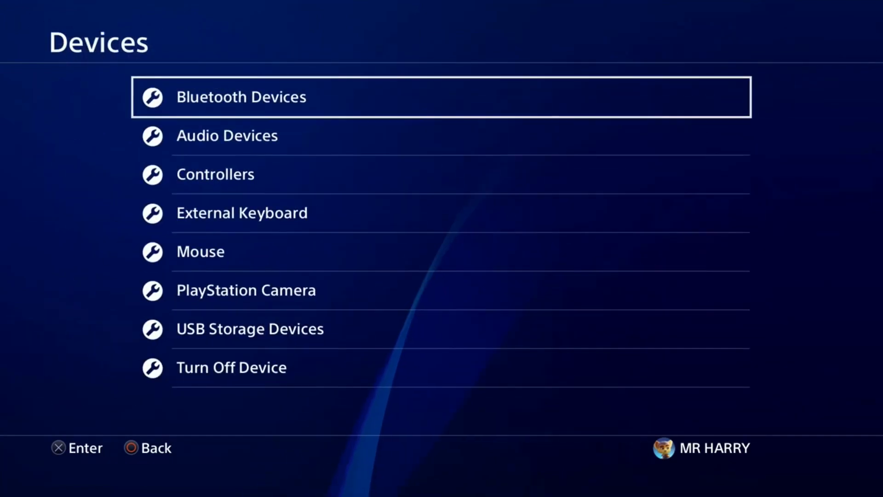
left_click(227, 135)
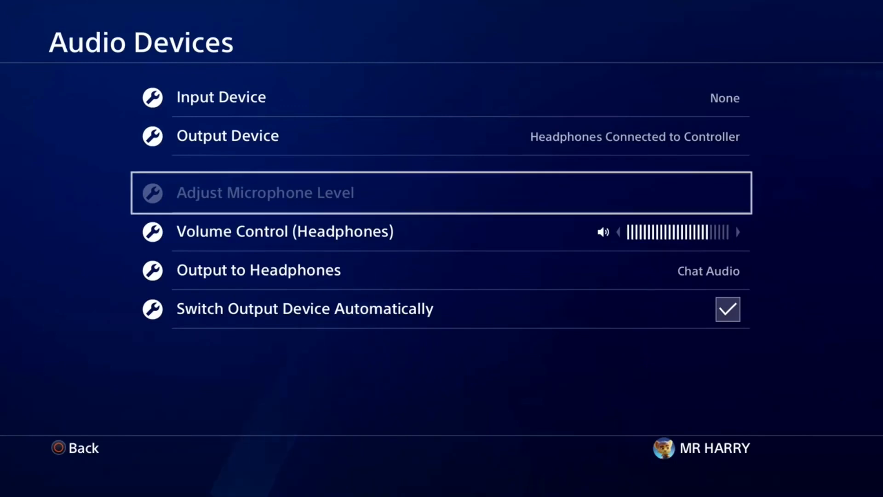
key("Up")
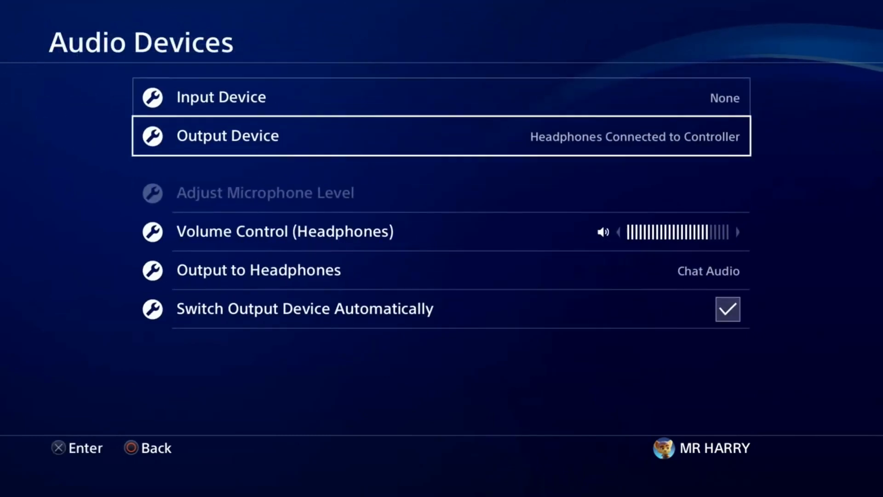
left_click(228, 135)
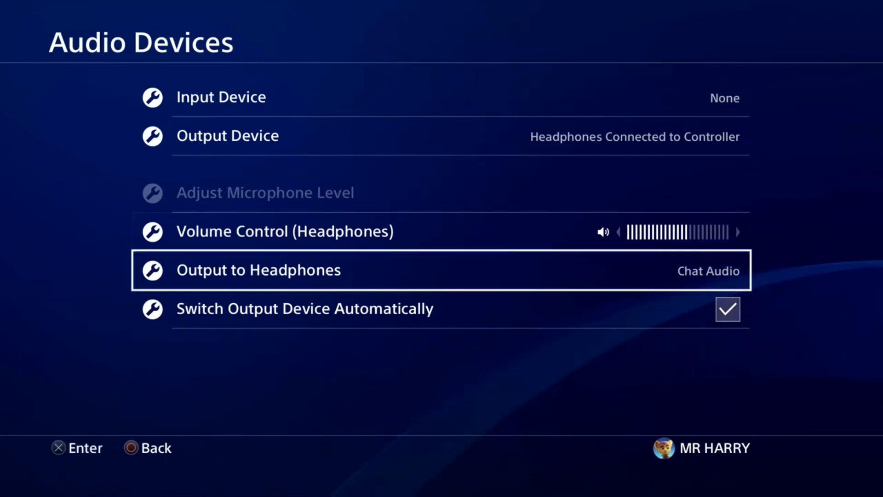
left_click(258, 269)
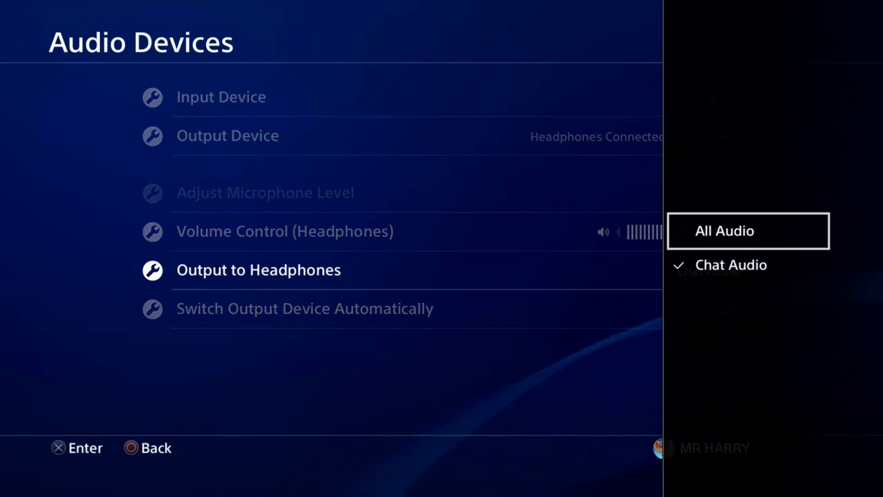